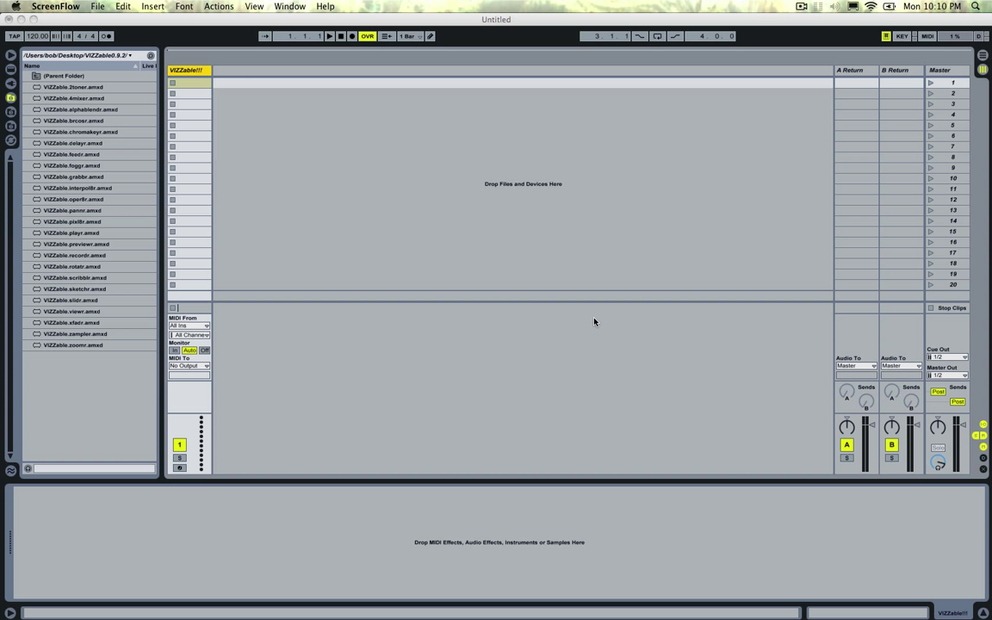
mouse_move(75, 143)
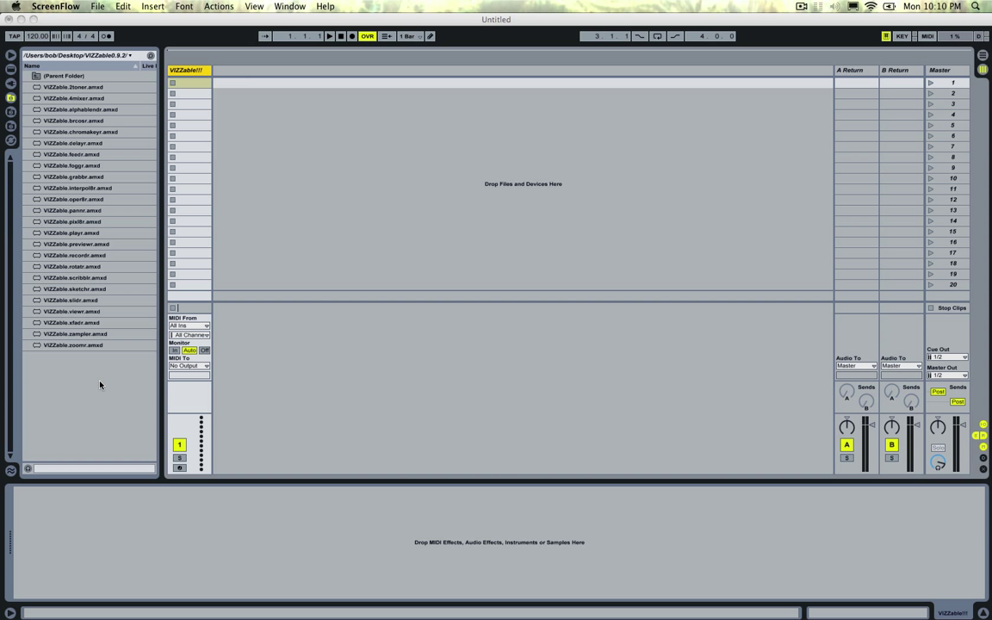
mouse_move(141, 304)
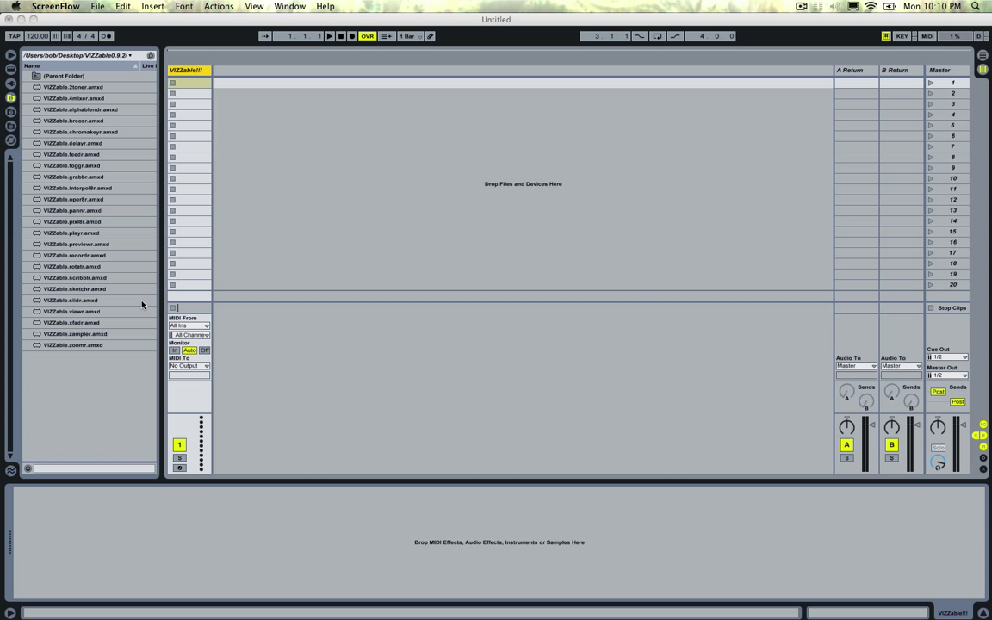
mouse_move(64, 176)
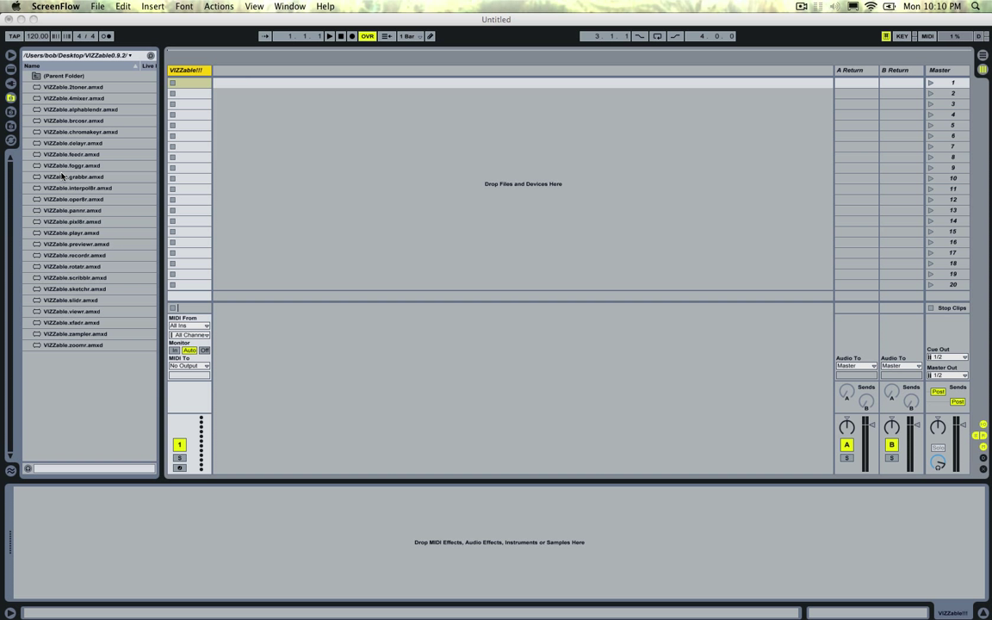
mouse_move(55, 236)
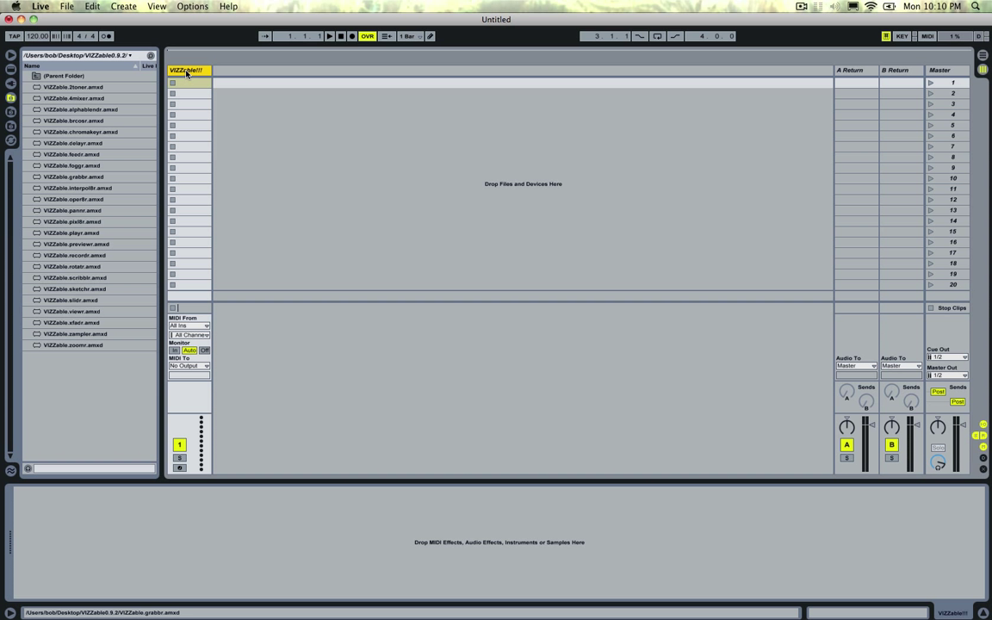
Load VIZZable.grabbr.amxd from the browser onto the MIDI track to show the webcam
click(74, 176)
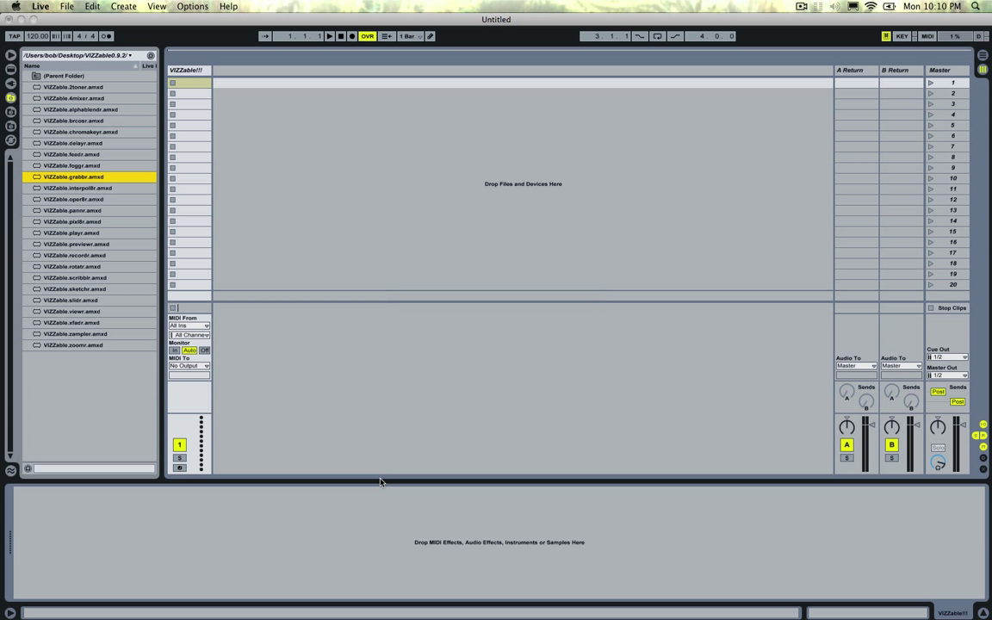
double_click(73, 176)
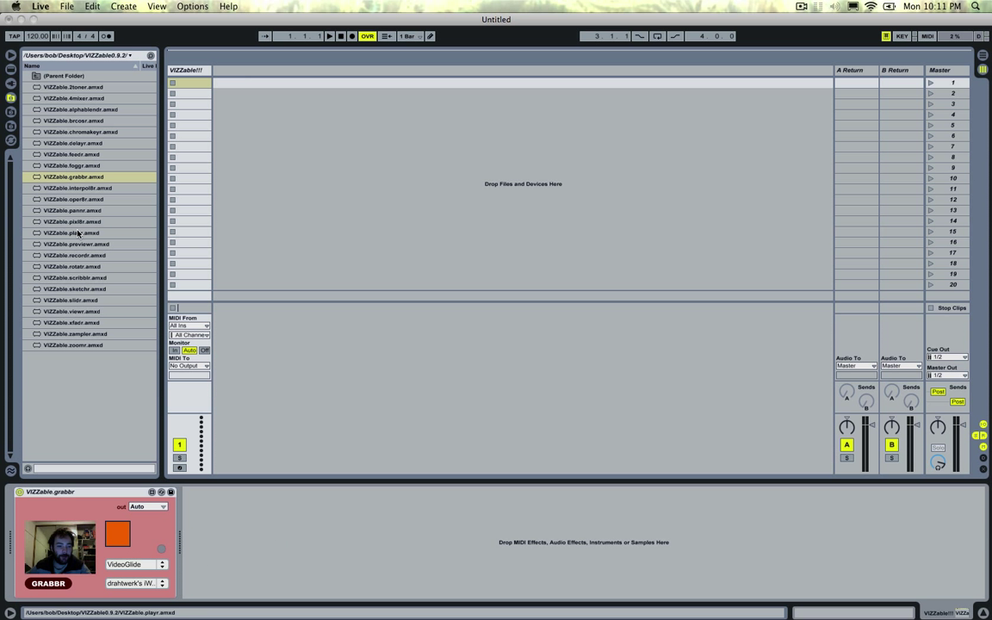
Add VIZZable.viewer.amxd after the grabbr and enlarge its output window dimensions
click(69, 312)
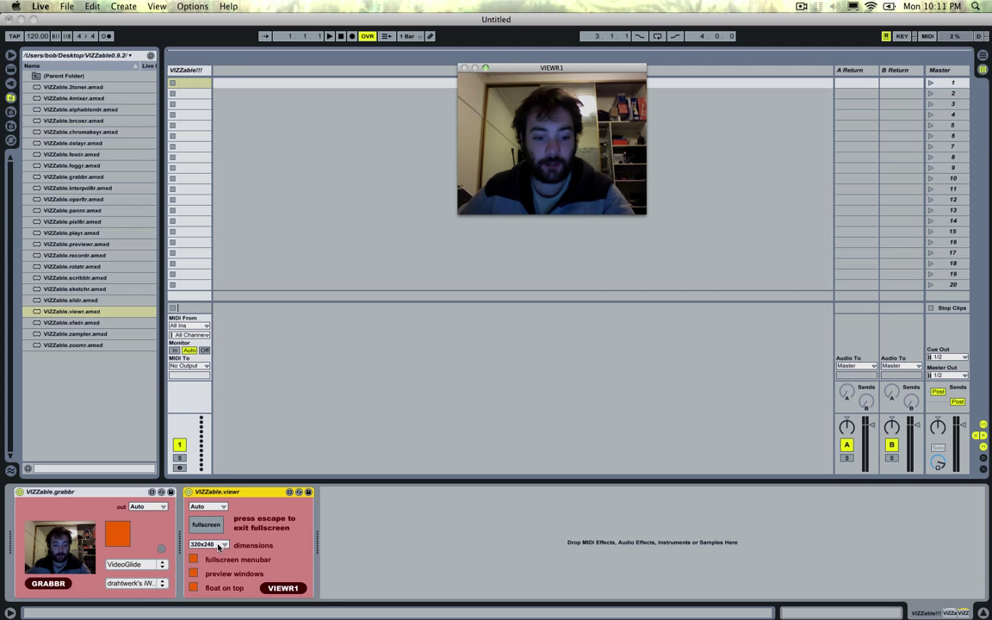
click(224, 544)
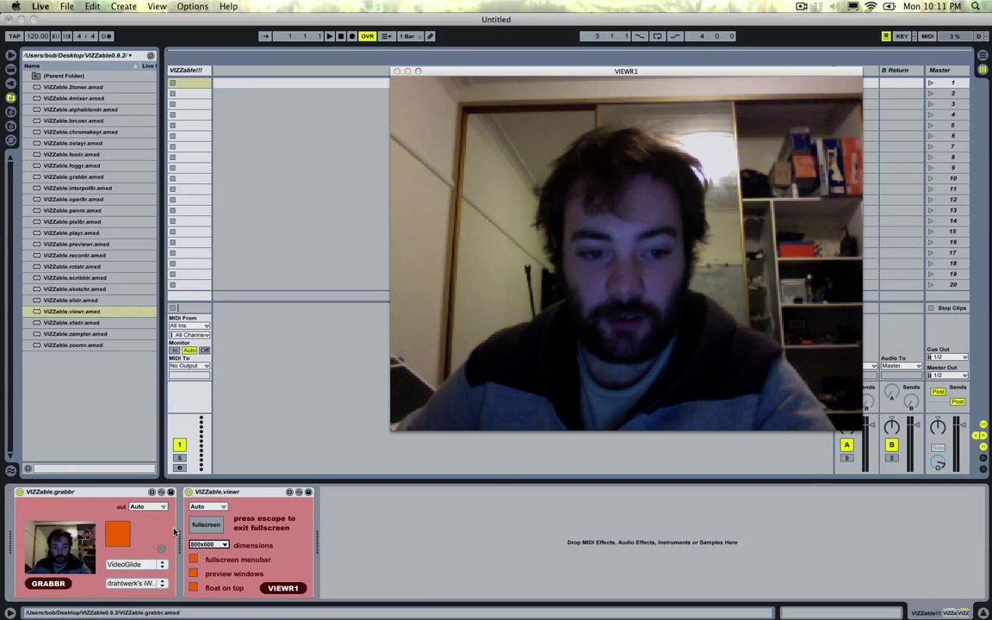
Insert VIZZable.sampler.amxd between grabbr and viewer, colouring the VIEWR1 output
click(156, 507)
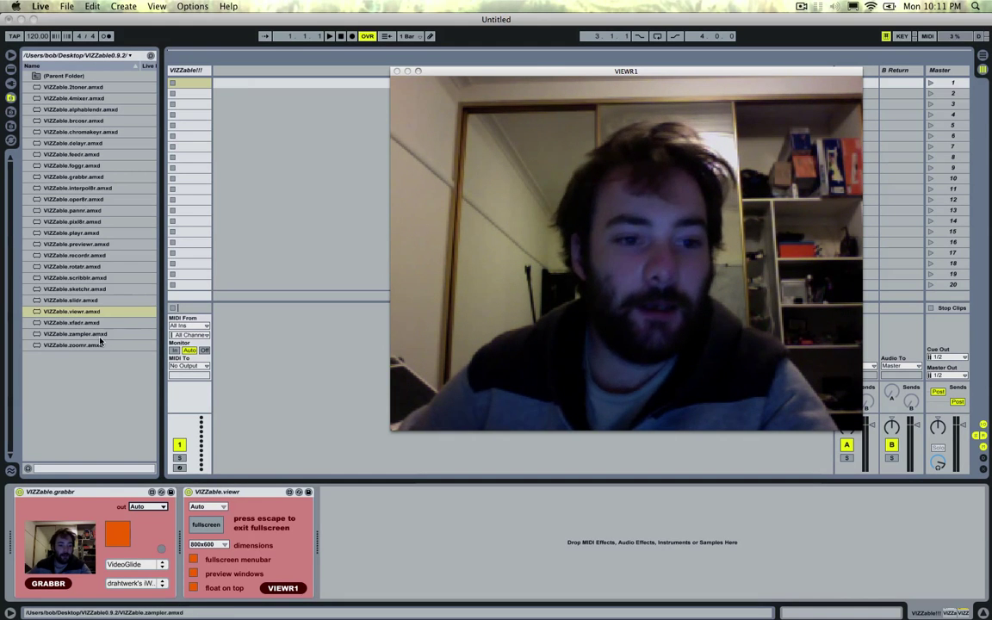
click(75, 334)
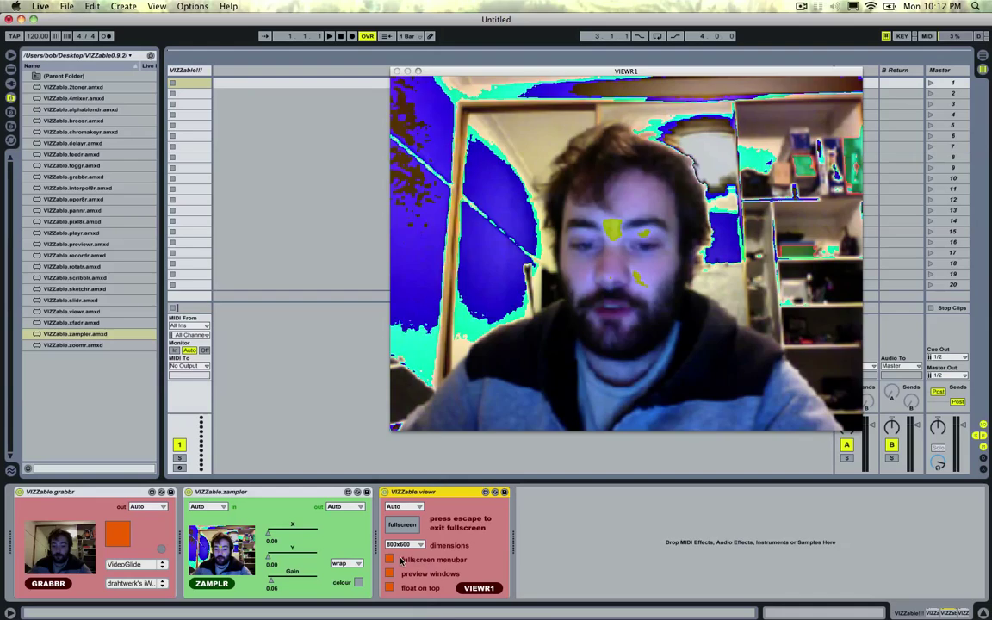
Switch the viewer's output resolution through different choices in its dimensions list
click(402, 545)
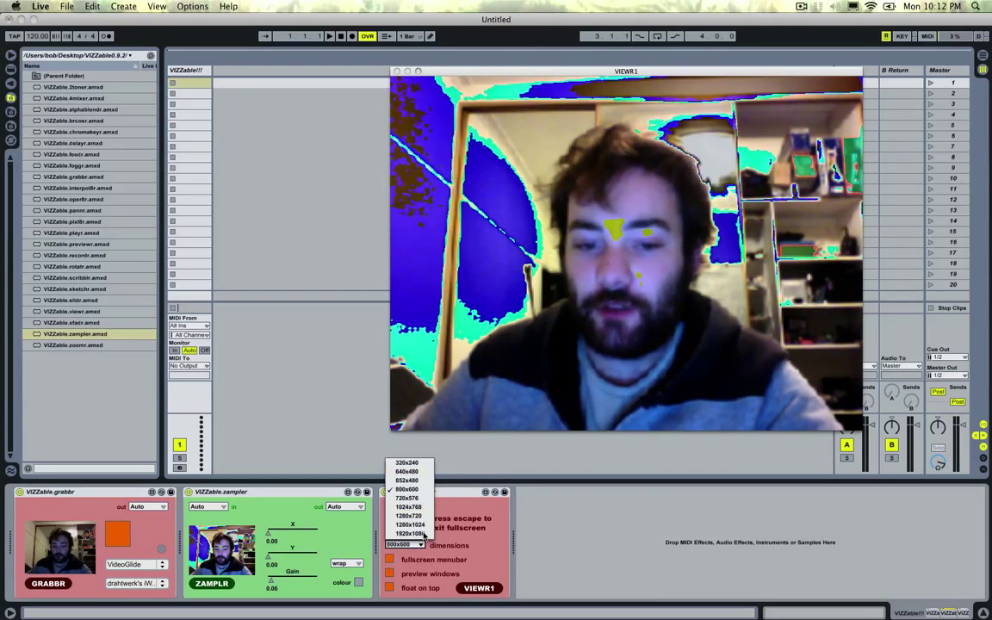
click(405, 489)
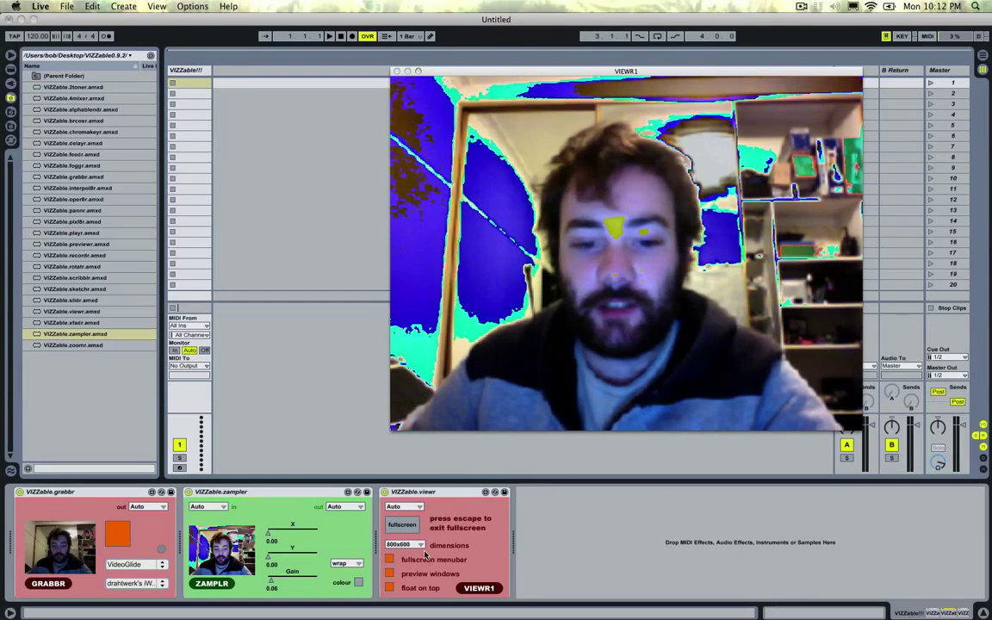
click(400, 545)
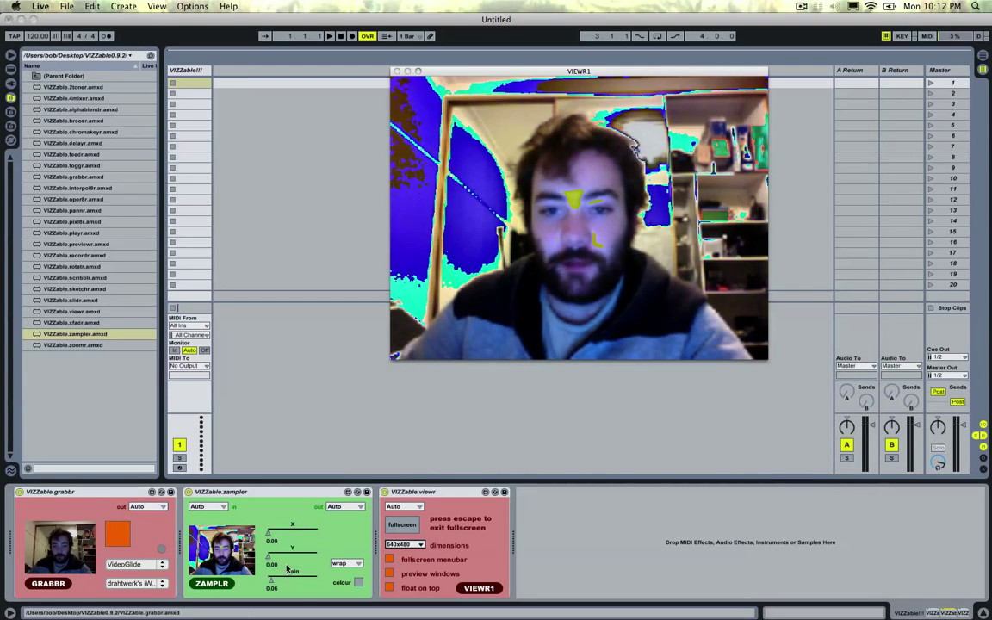
click(403, 544)
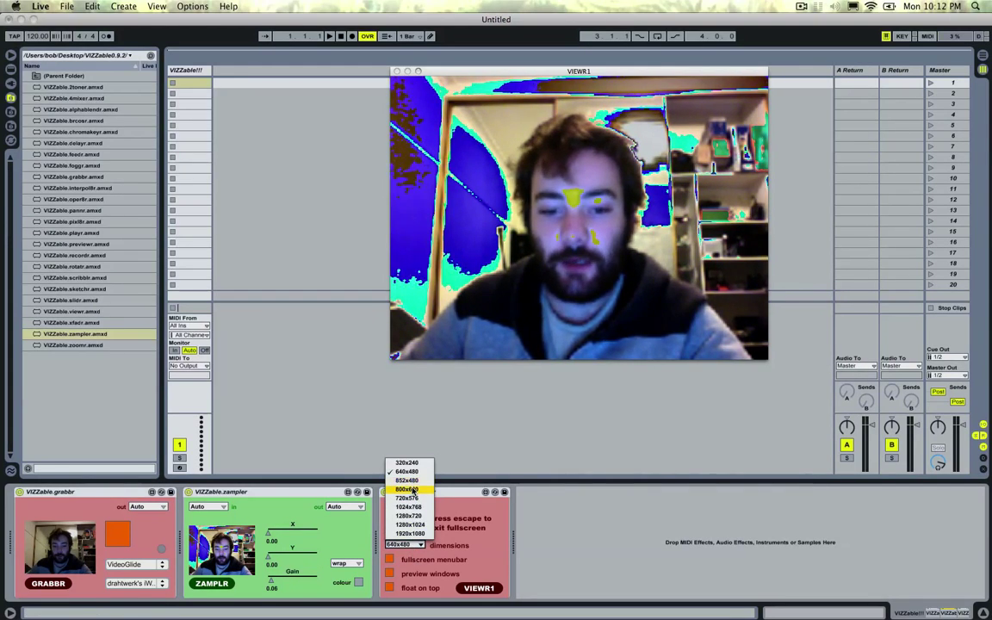
click(408, 489)
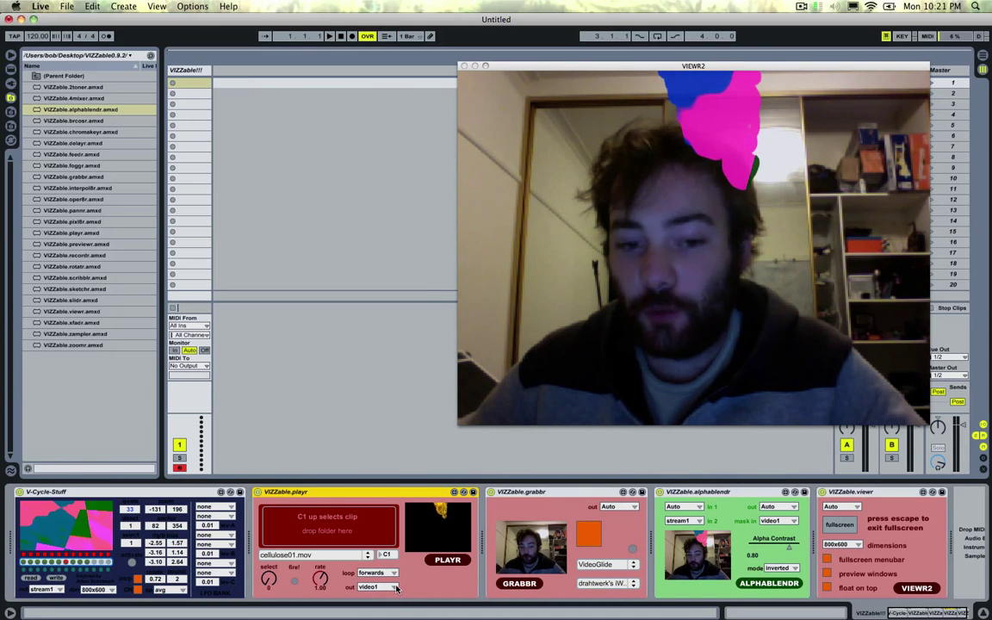
Stop the VIZZable.player clip so VIEWR2 shows only the plain webcam image
click(379, 589)
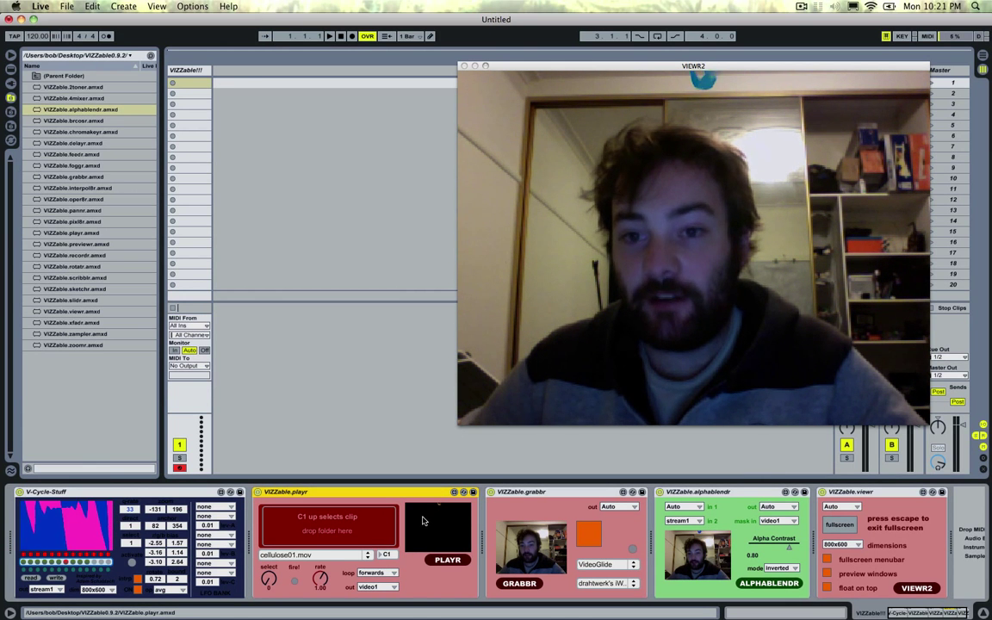
Change the alphablendr mode so patterns show with the webcam through the flame mask
click(782, 568)
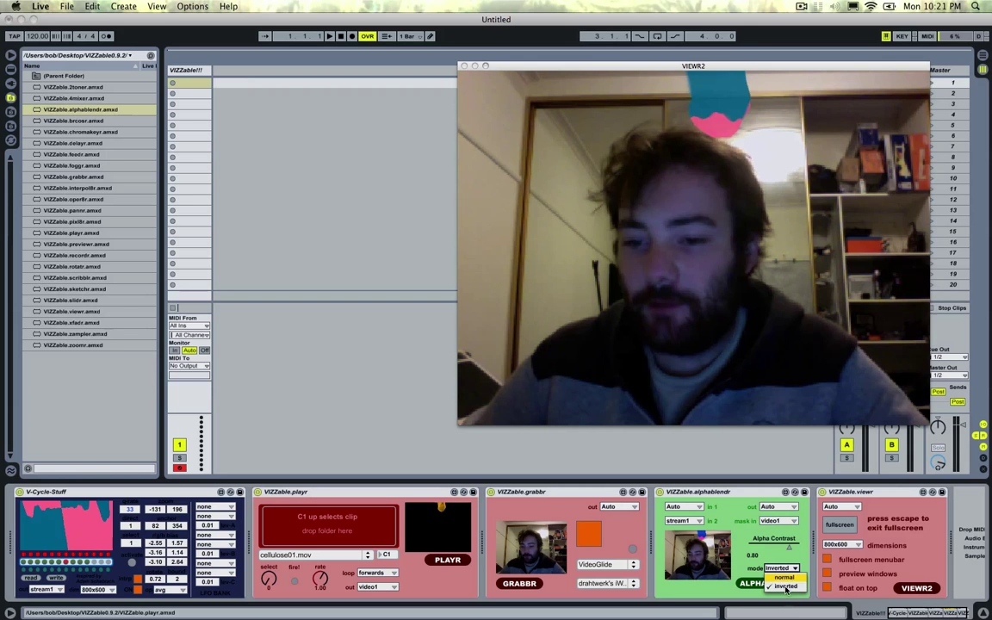
click(779, 579)
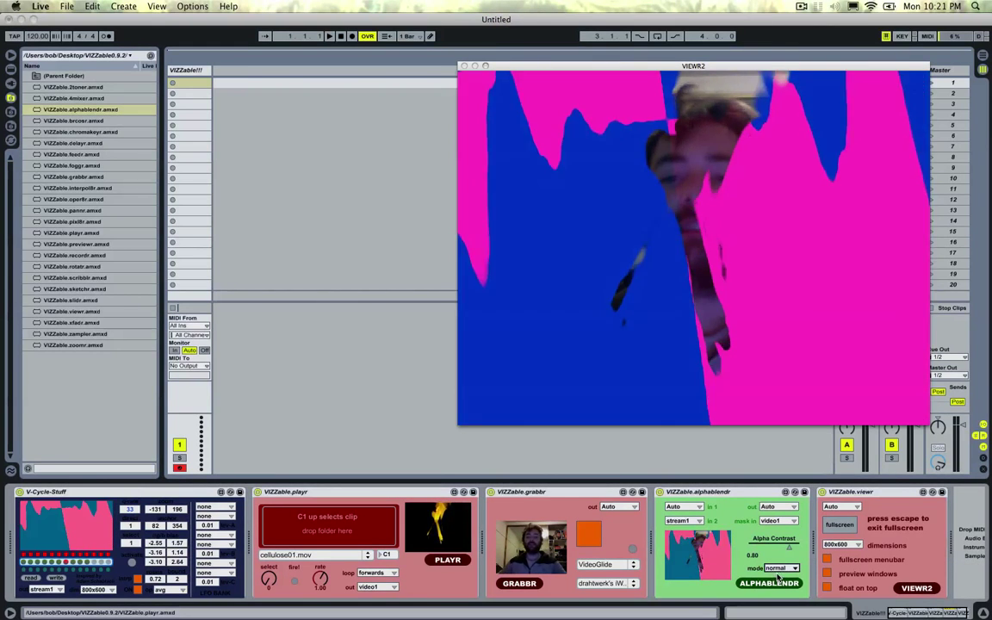
click(778, 569)
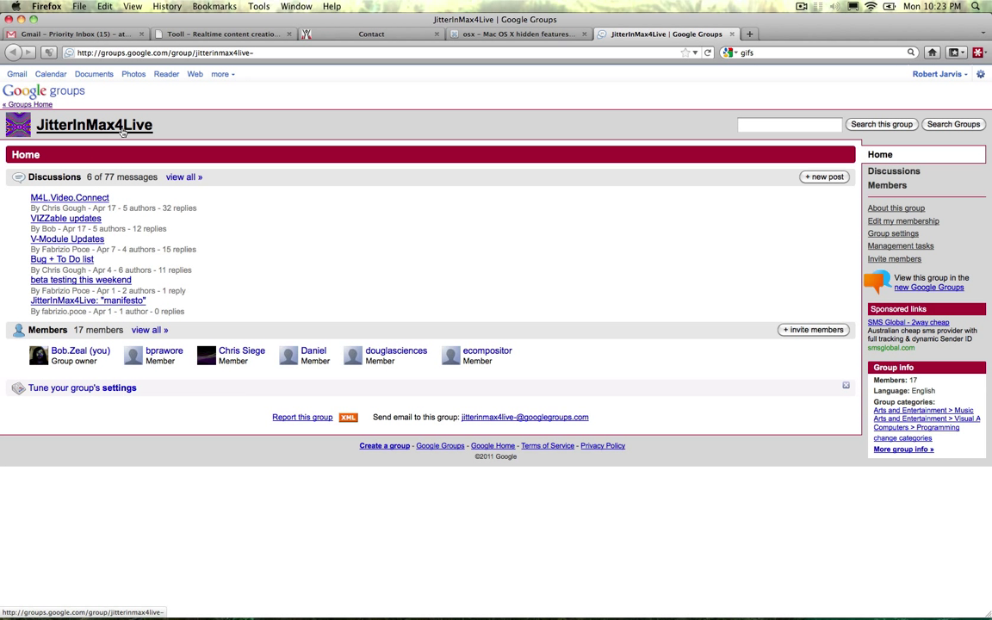
mouse_move(310, 218)
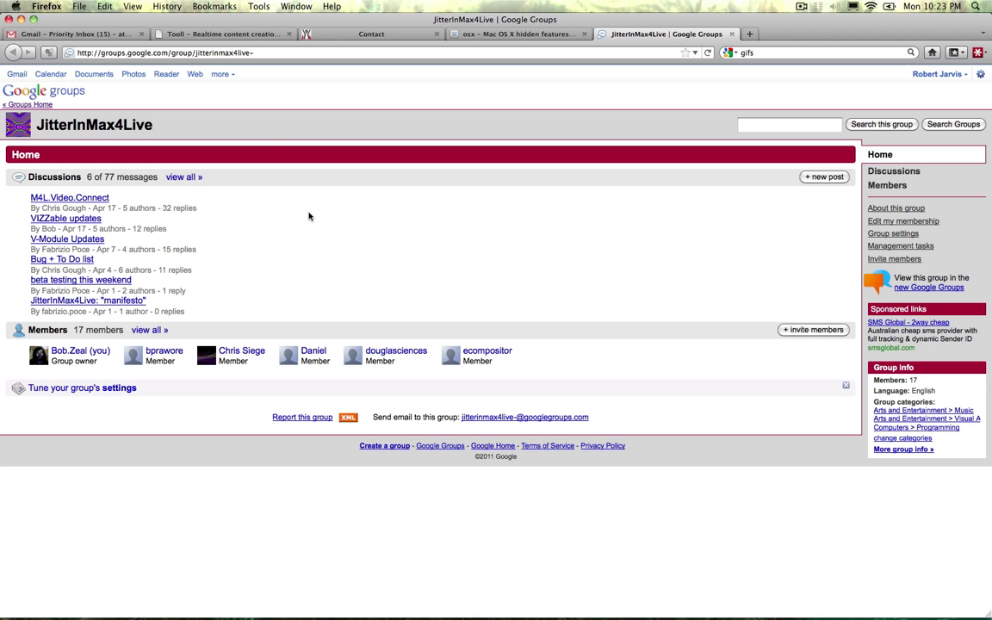